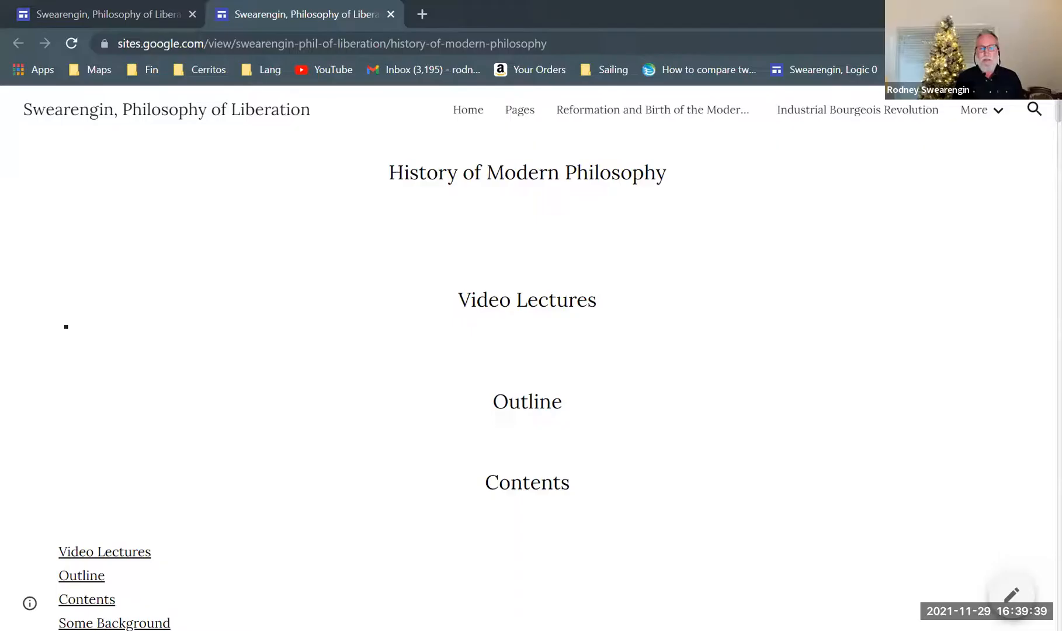
{"action": "mouse_move", "coordinate": [705, 364]}
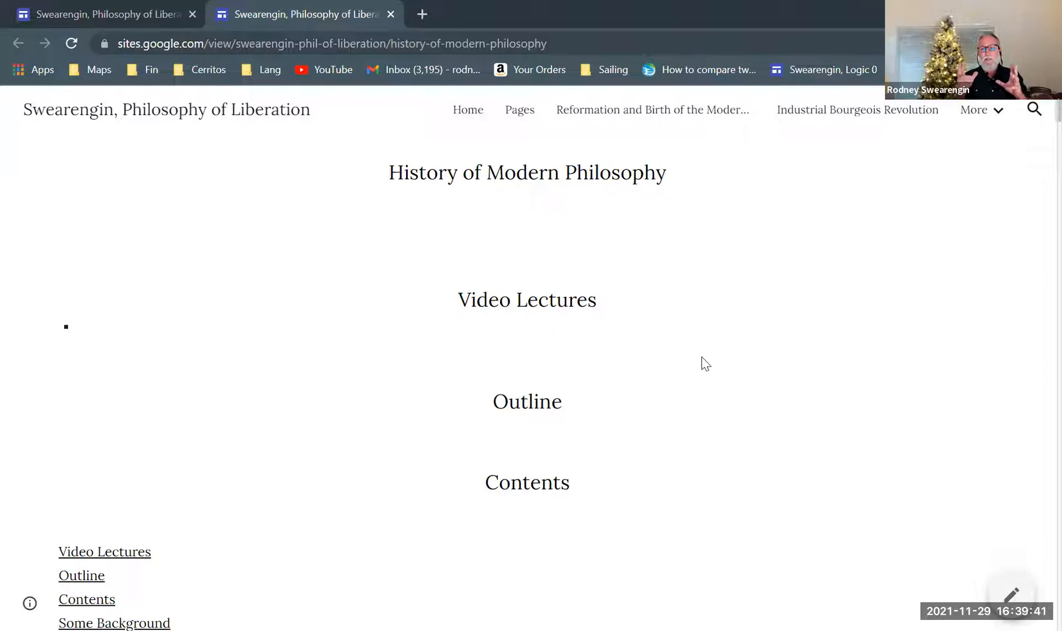
- Scroll the philosophy page down to the Anselm, Molière and Bacon readings and Descartes' works
{"action": "scroll", "scroll_direction": "down", "scroll_amount": 3}
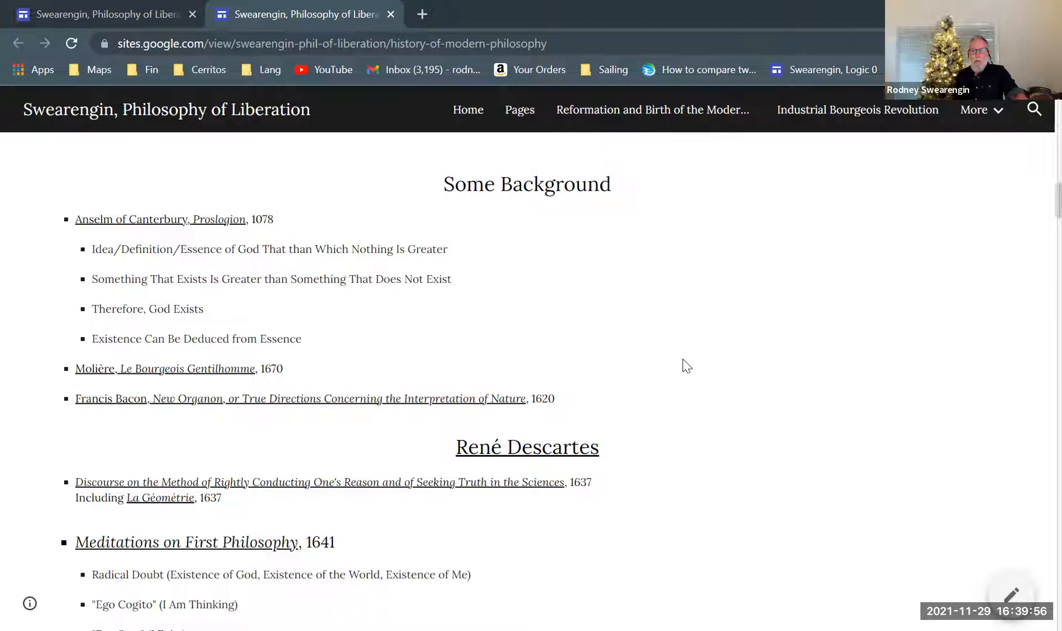
{"action": "mouse_move", "coordinate": [497, 537]}
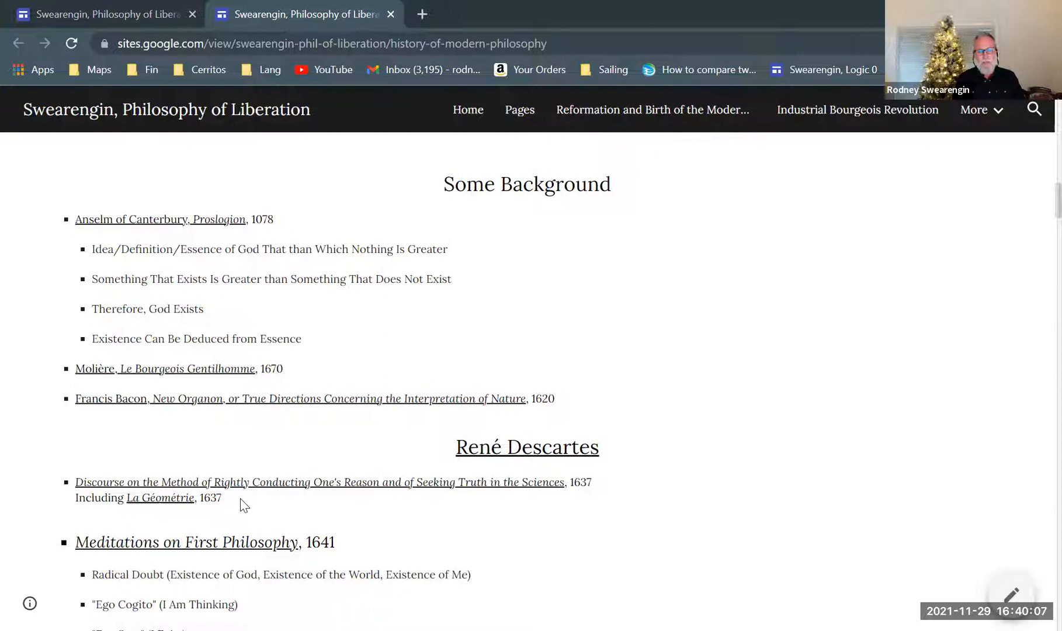
{"action": "mouse_move", "coordinate": [361, 491]}
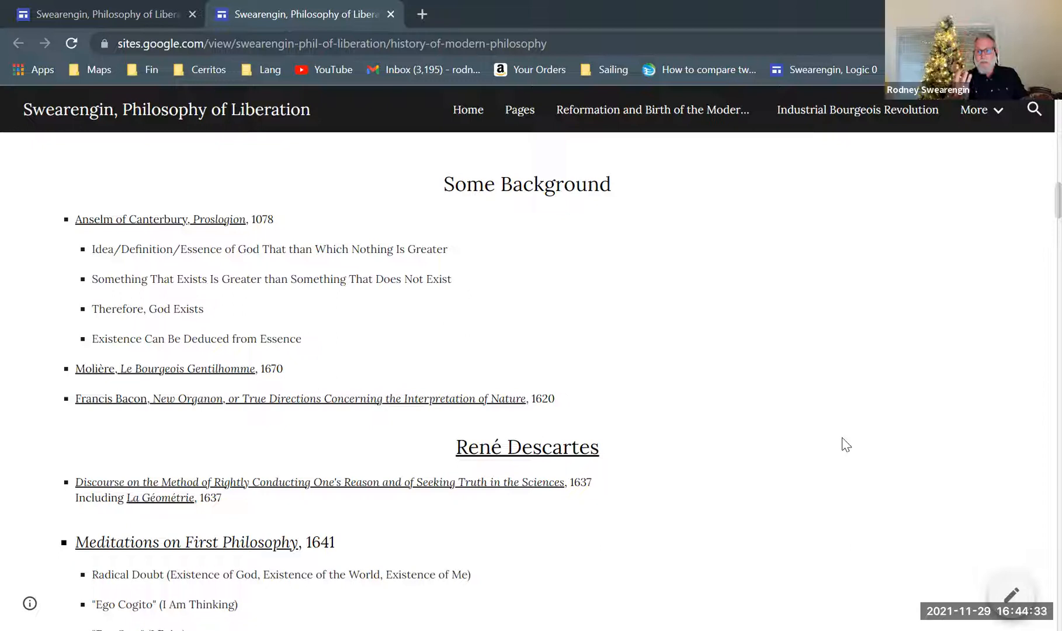
{"action": "mouse_move", "coordinate": [885, 477]}
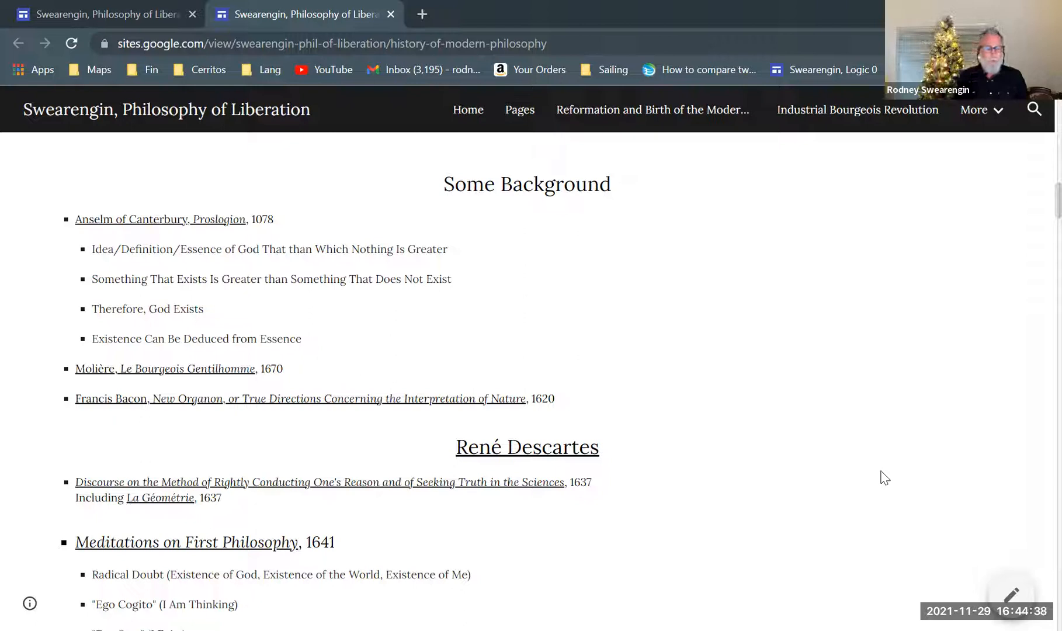
{"action": "mouse_move", "coordinate": [301, 377]}
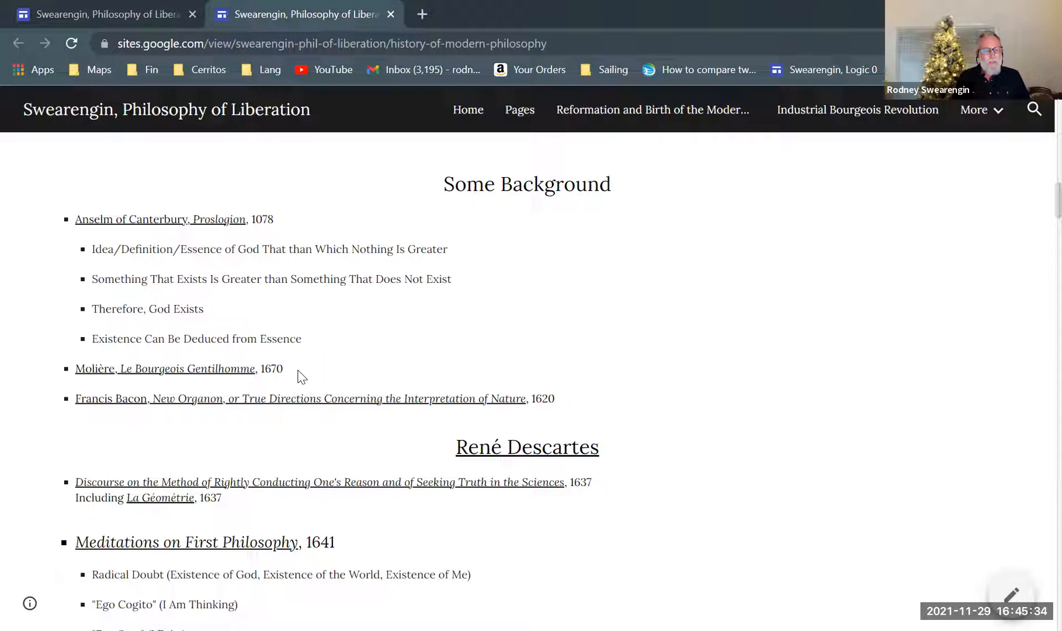
{"action": "mouse_move", "coordinate": [166, 376]}
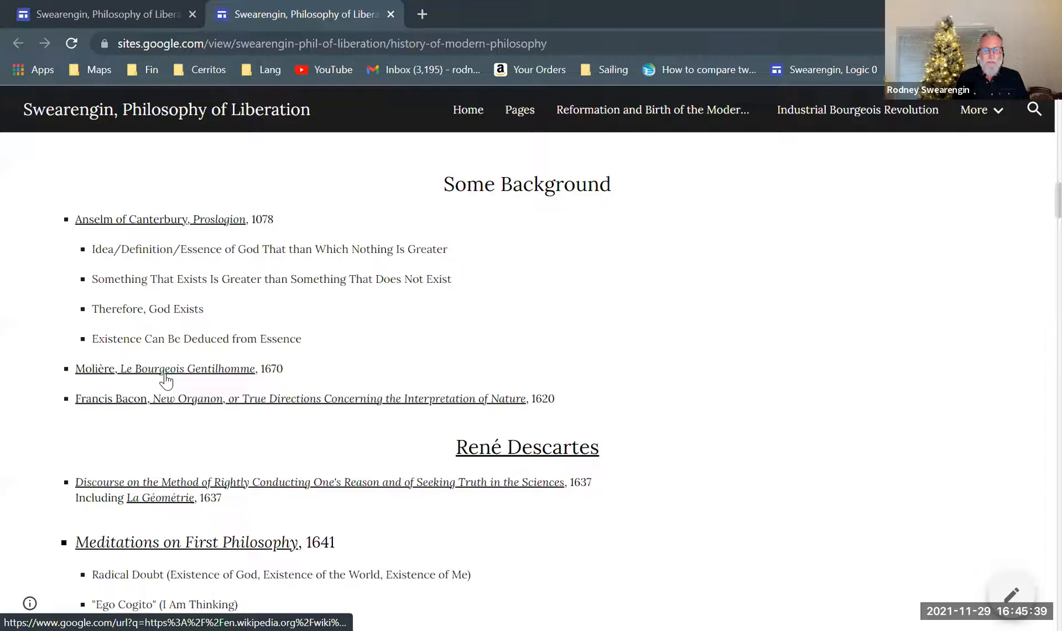
- Follow the 'Molière, Le Bourgeois Gentilhomme' link to its Wikipedia article in a new tab
{"action": "left_click", "coordinate": [192, 368]}
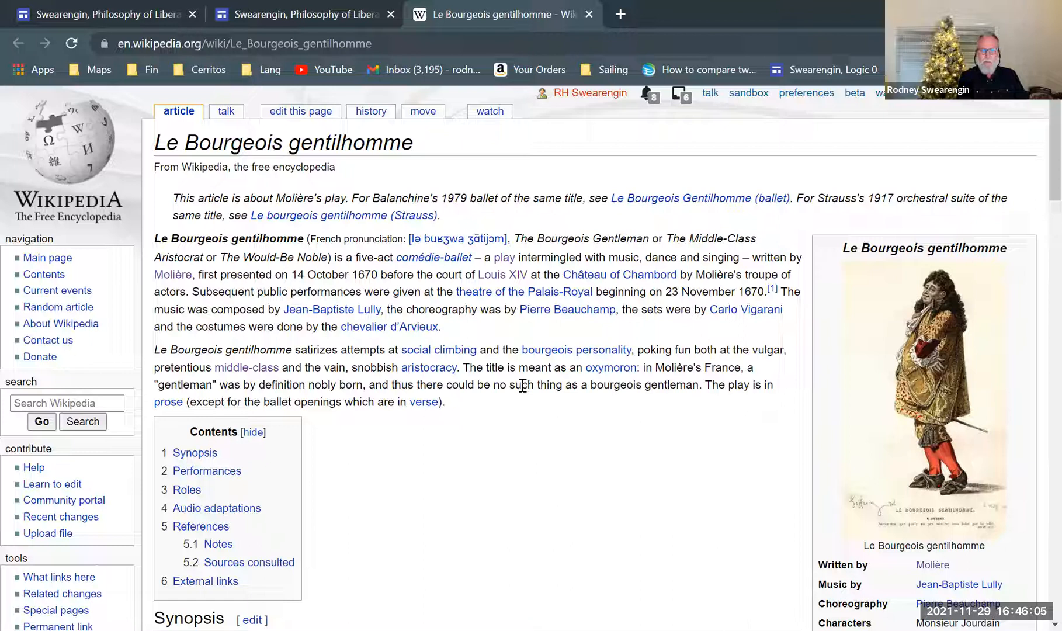
{"action": "mouse_move", "coordinate": [537, 475]}
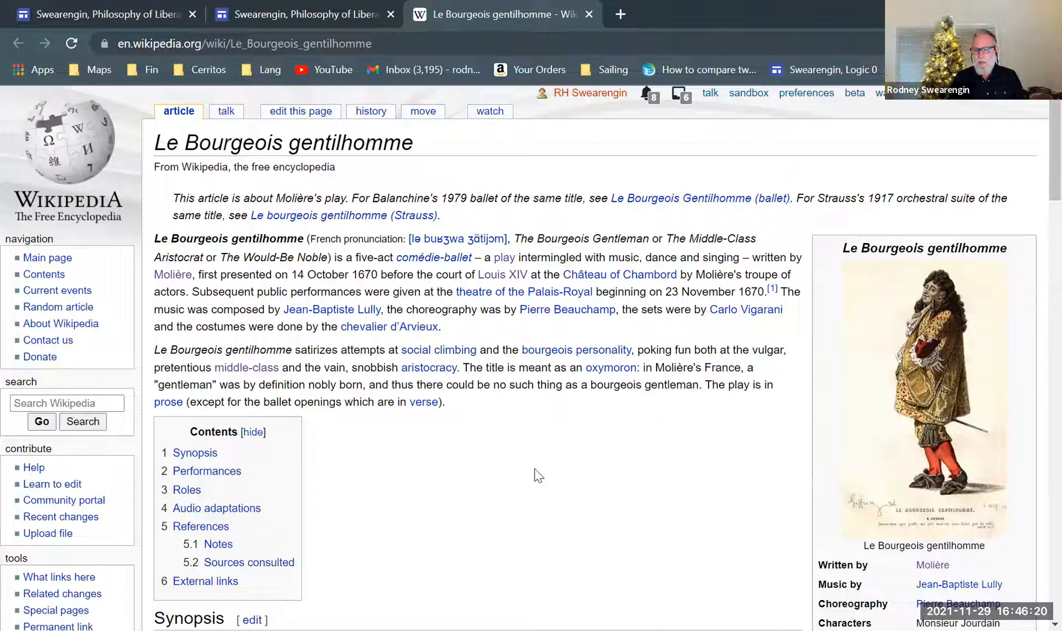
- Select the play's infobox illustration on the Le Bourgeois gentilhomme Wikipedia article
{"action": "left_click", "coordinate": [921, 389]}
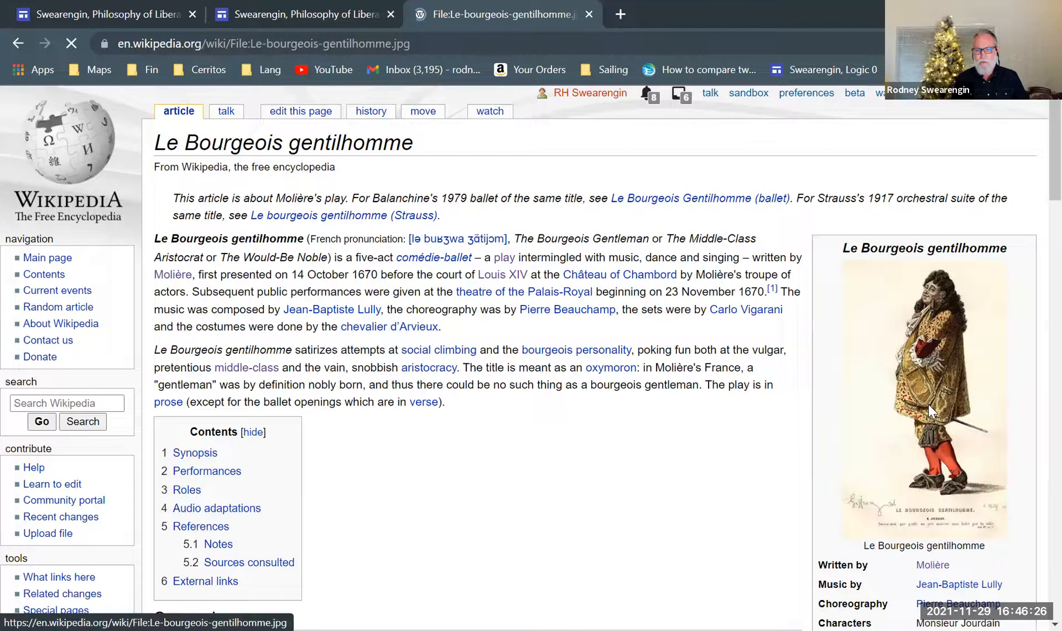
- View the full Le-bourgeois-gentilhomme.jpg illustration of Monsieur Jourdain on its File page
{"action": "left_click", "coordinate": [922, 393]}
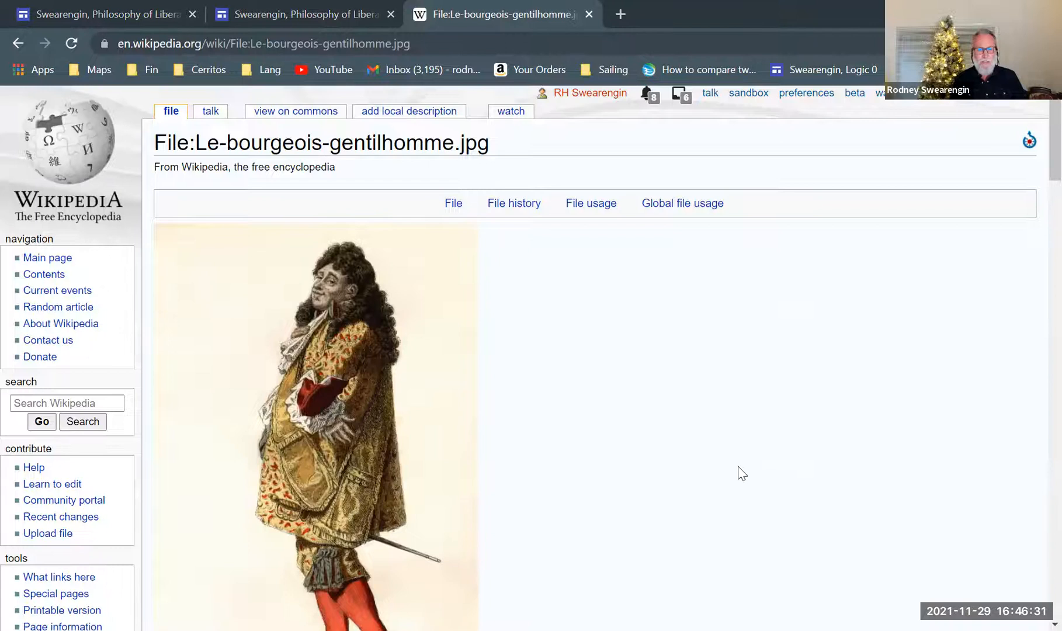
{"action": "scroll", "scroll_direction": "down", "scroll_amount": 3}
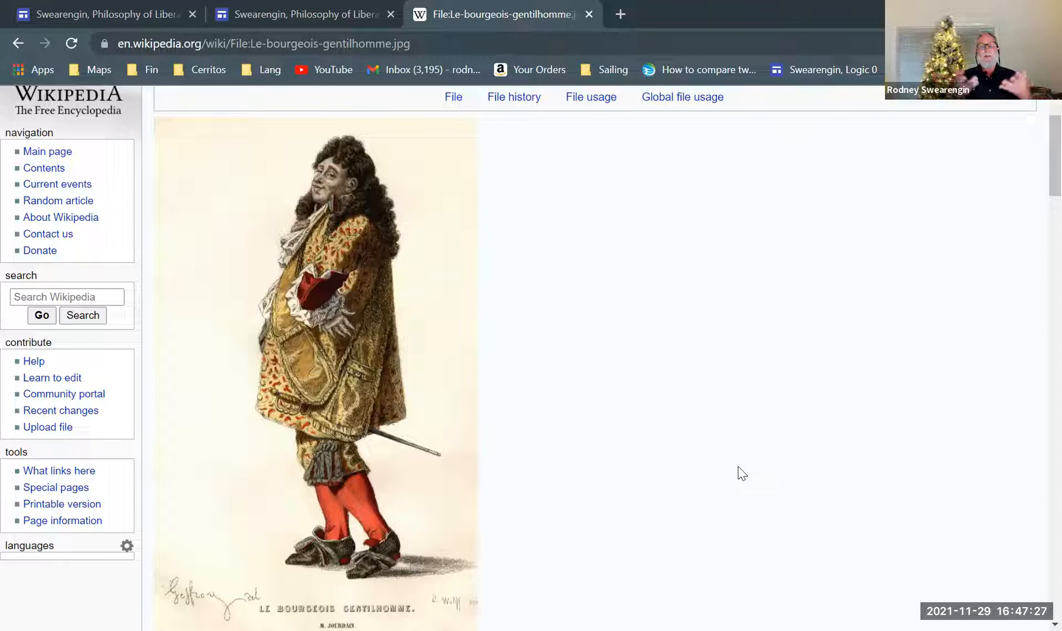
{"action": "mouse_move", "coordinate": [507, 368]}
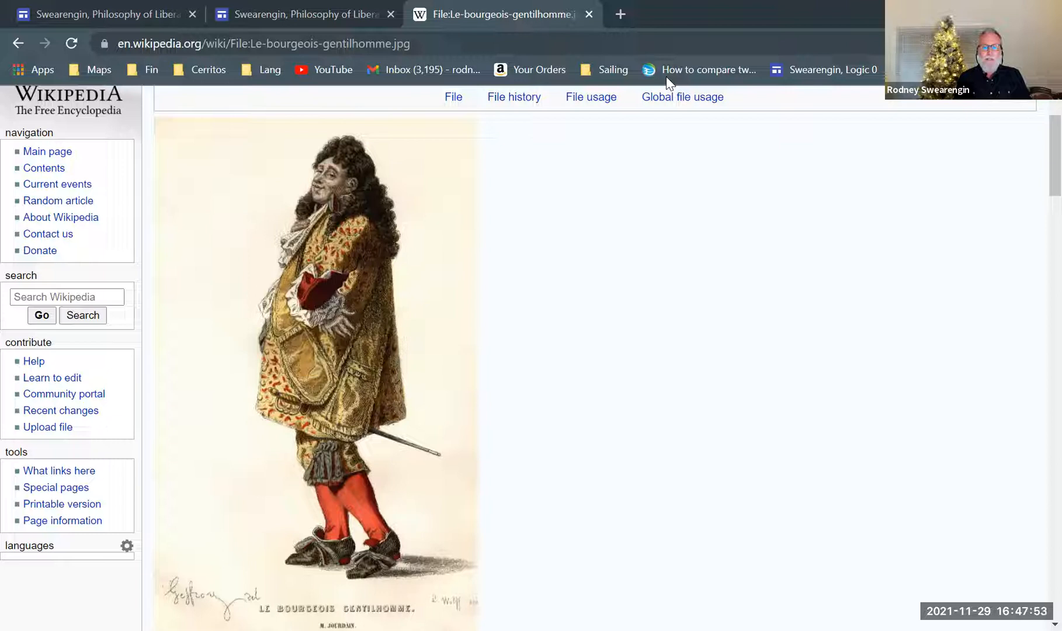
{"action": "mouse_move", "coordinate": [531, 300]}
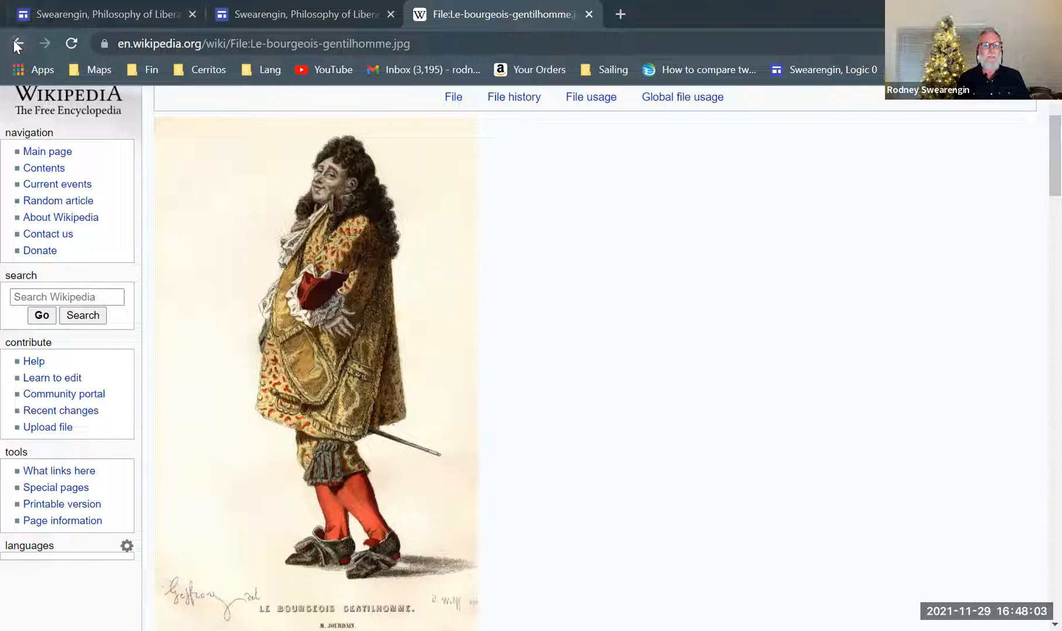
- Go back to the article, then return to the Google Sites page's Some Background and Descartes lists
{"action": "left_click", "coordinate": [18, 43]}
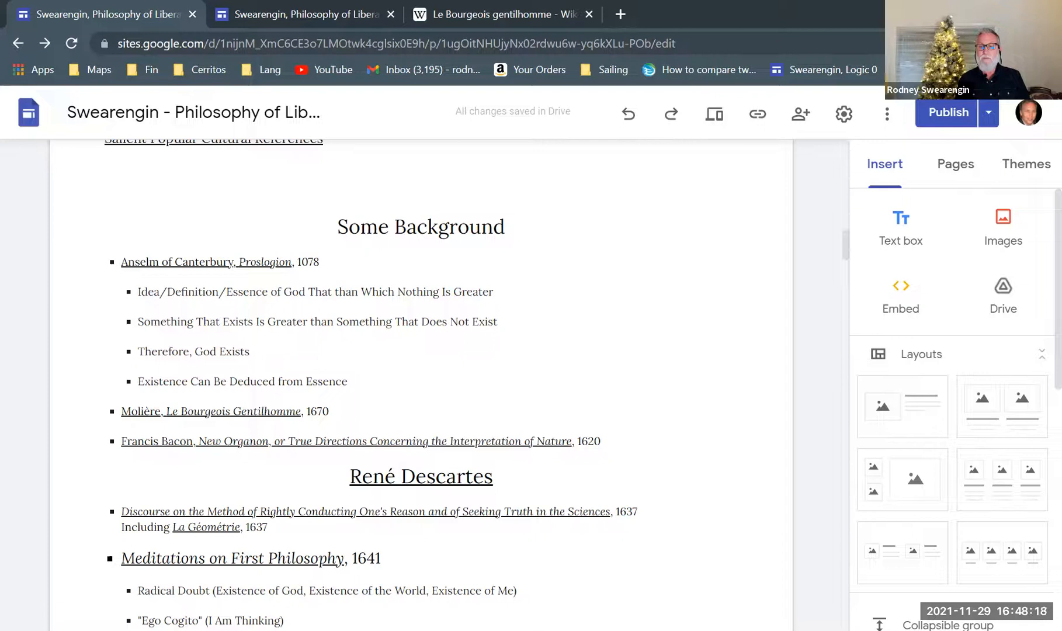
{"action": "mouse_move", "coordinate": [843, 113]}
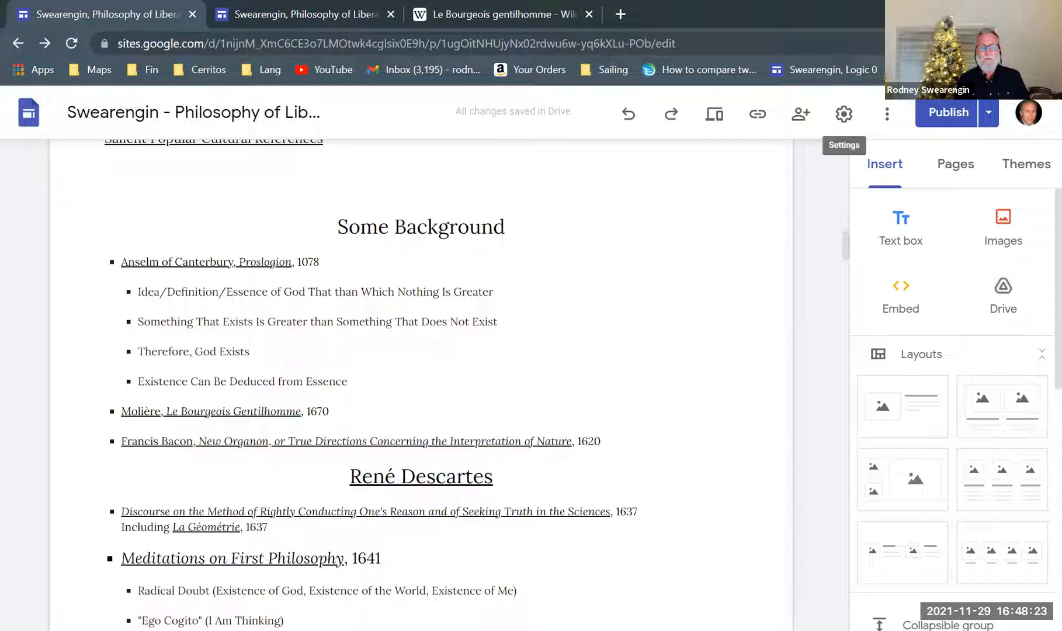
{"action": "mouse_move", "coordinate": [655, 85]}
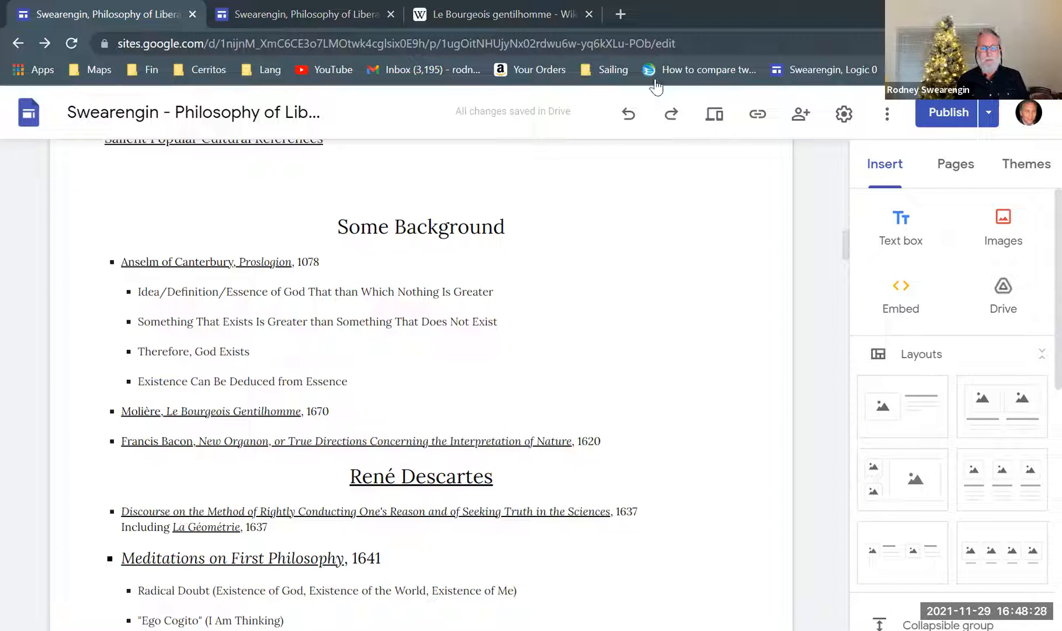
{"action": "scroll", "scroll_direction": "down", "scroll_amount": 3}
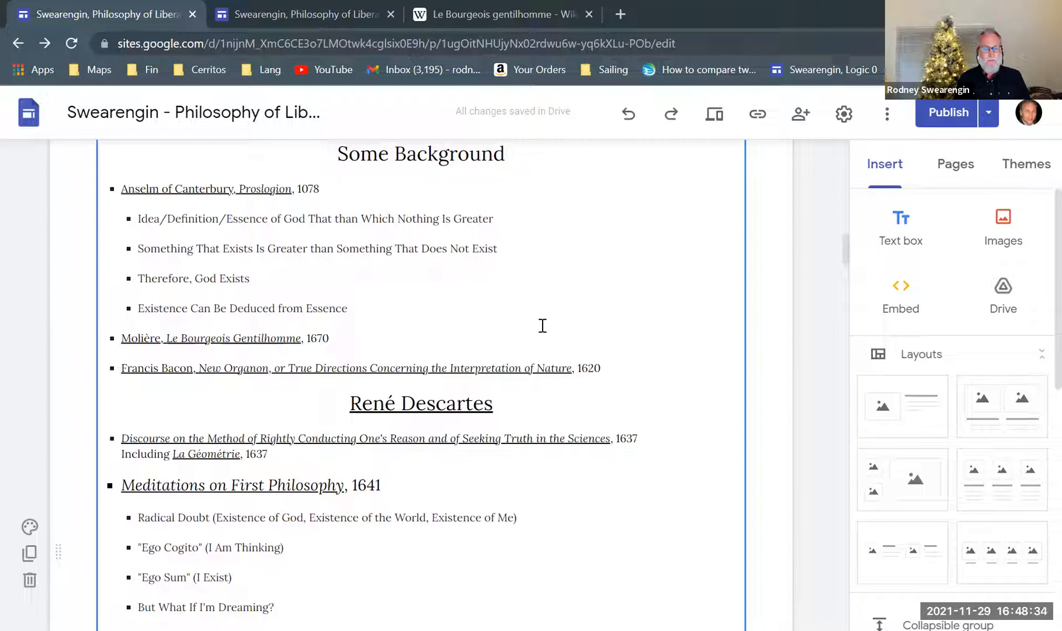